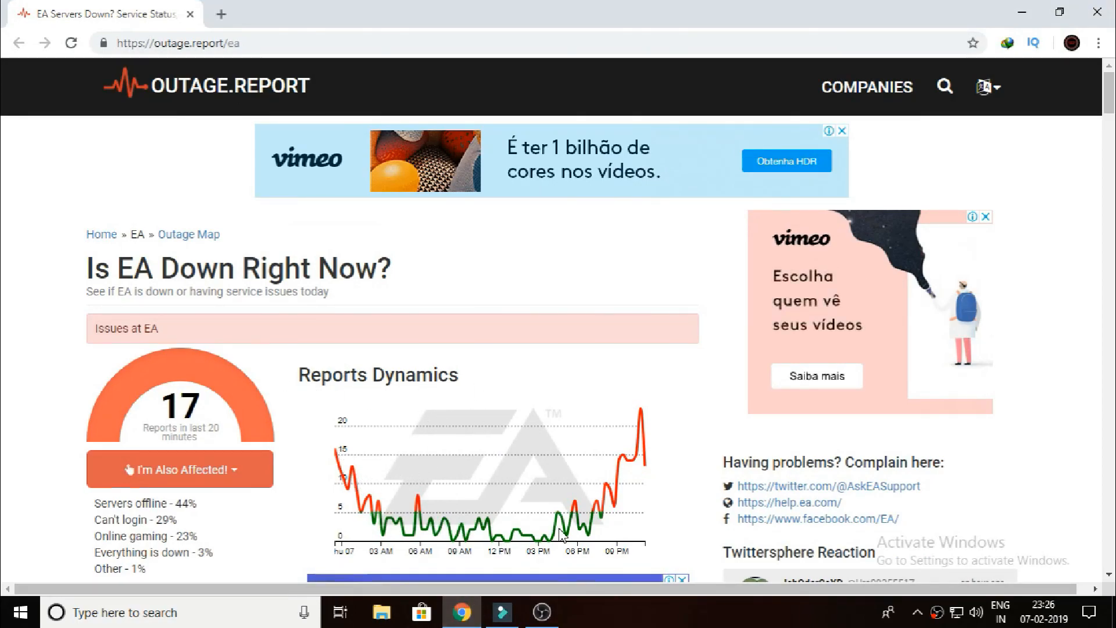
# - Ping google.com and confirm 4 replies, 0% loss, 38 ms average
pyautogui.scroll(-3)
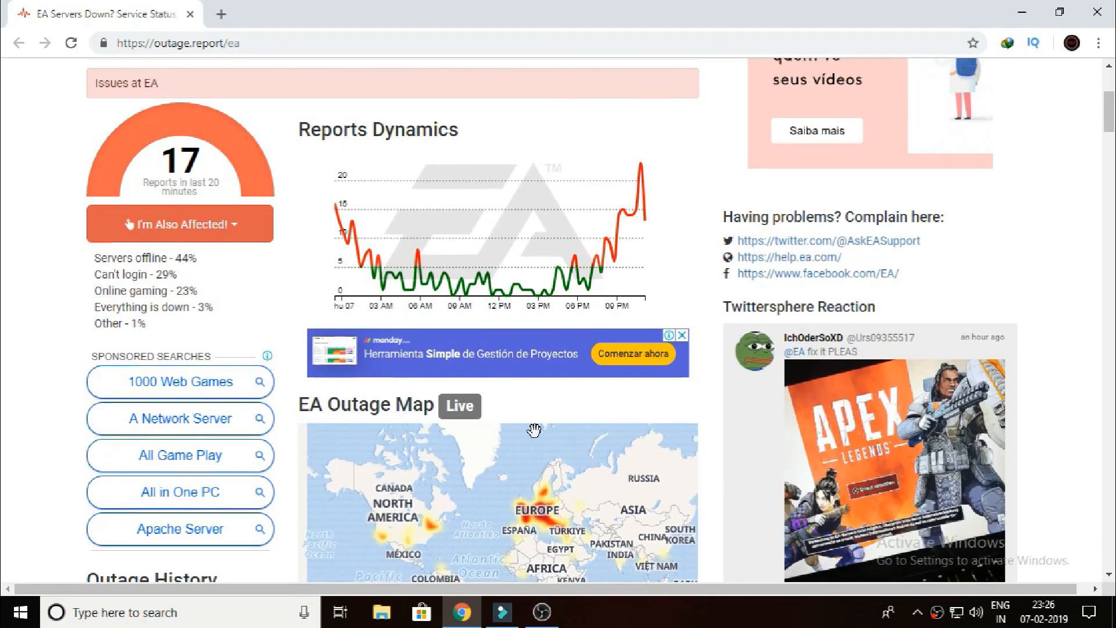
pyautogui.scroll(-3)
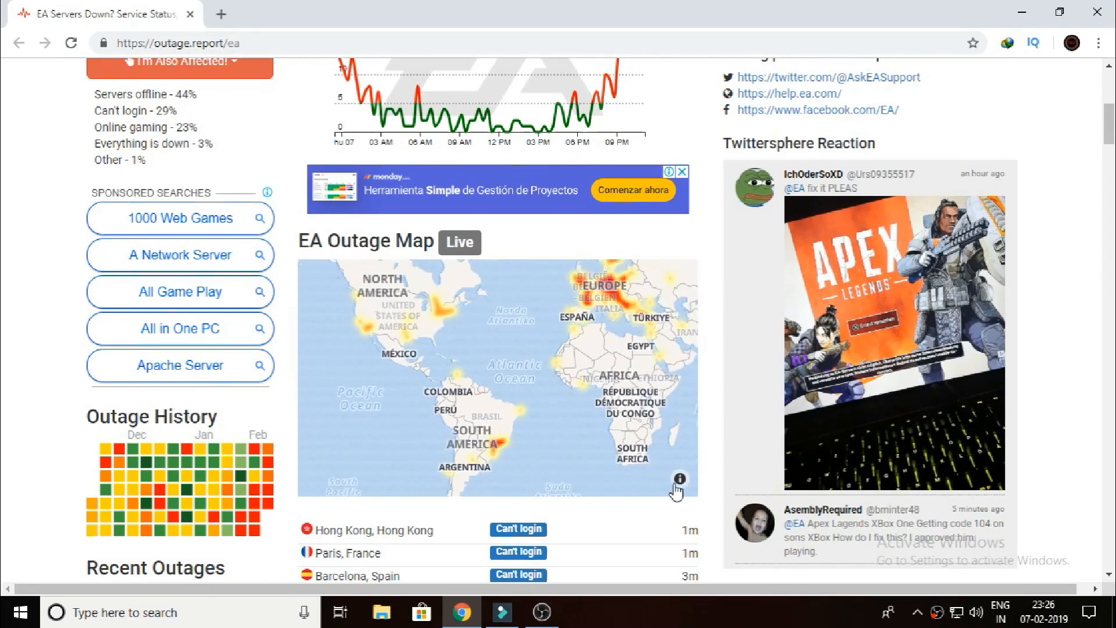
pyautogui.scroll(-3)
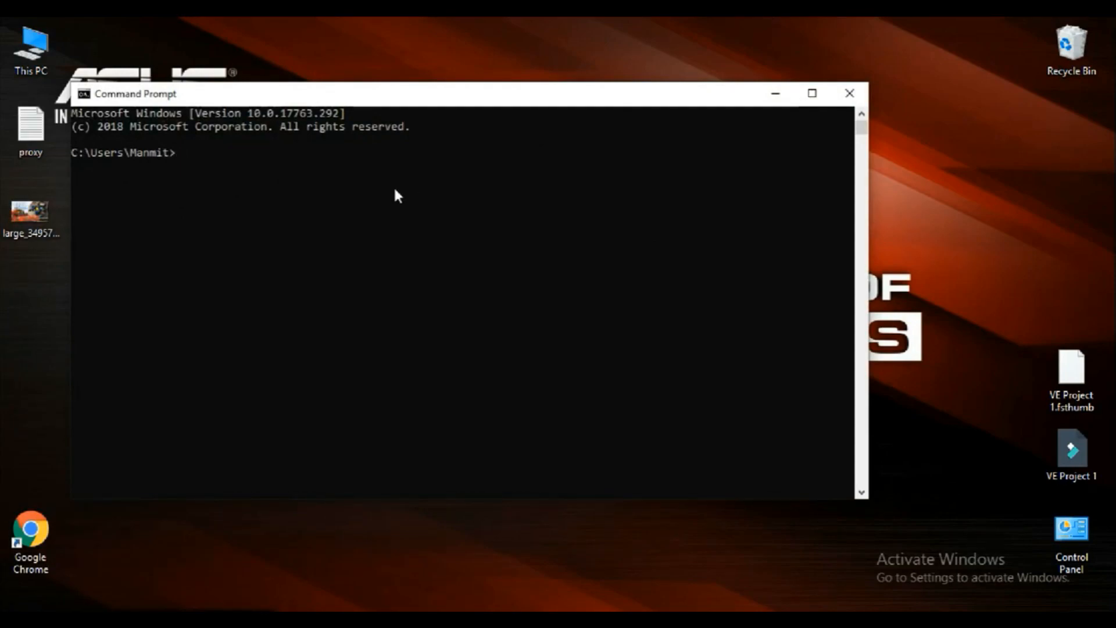
pyautogui.write('p')
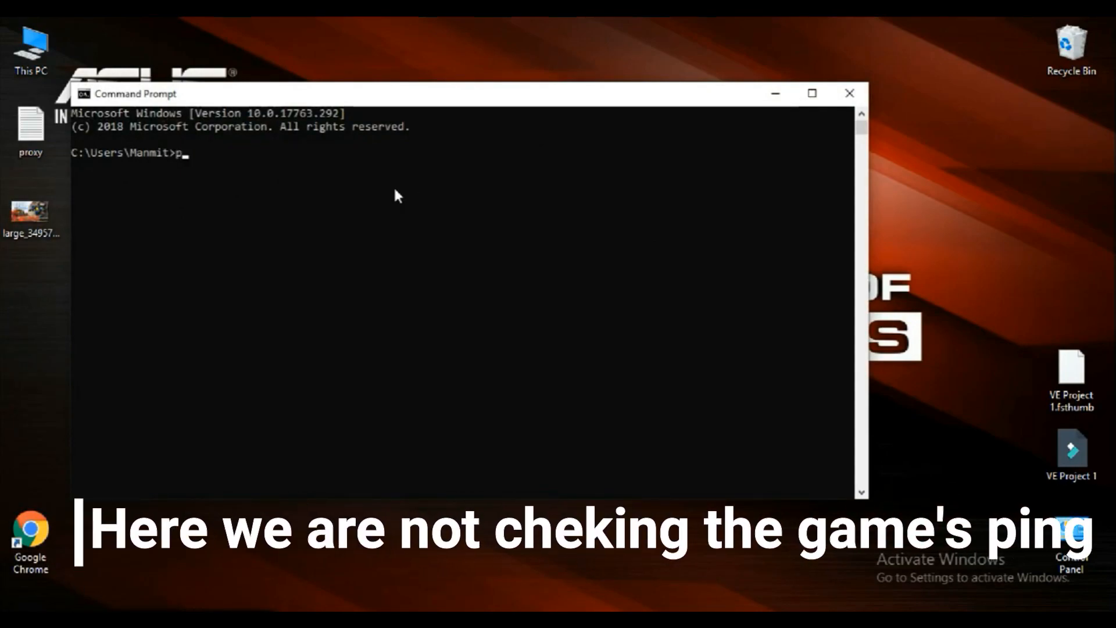
pyautogui.write('ing google.com')
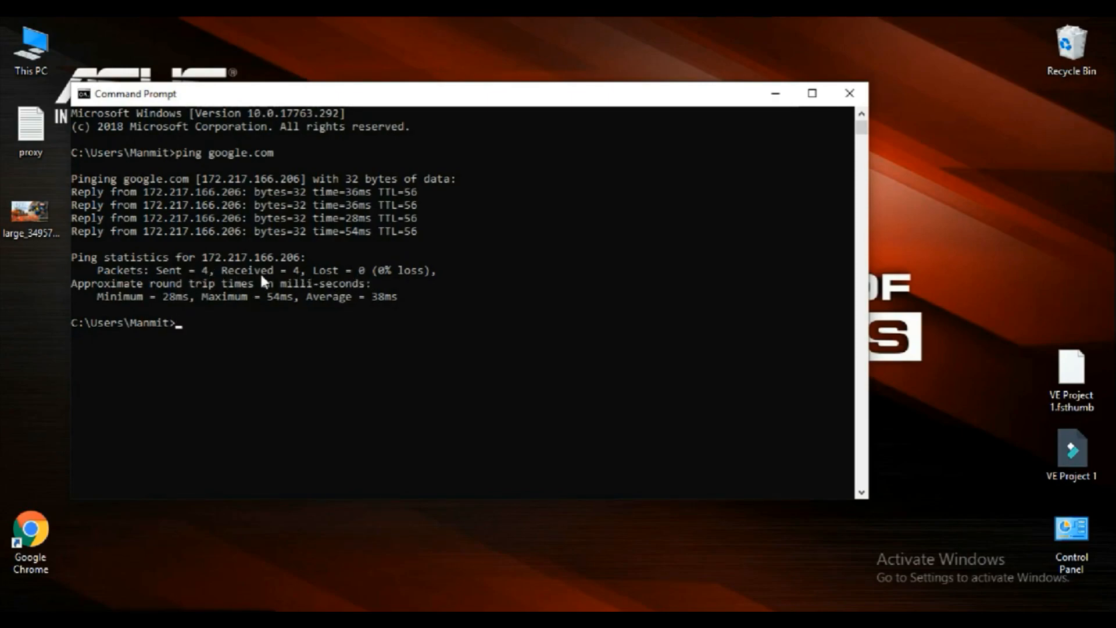
pyautogui.moveTo(200, 273)
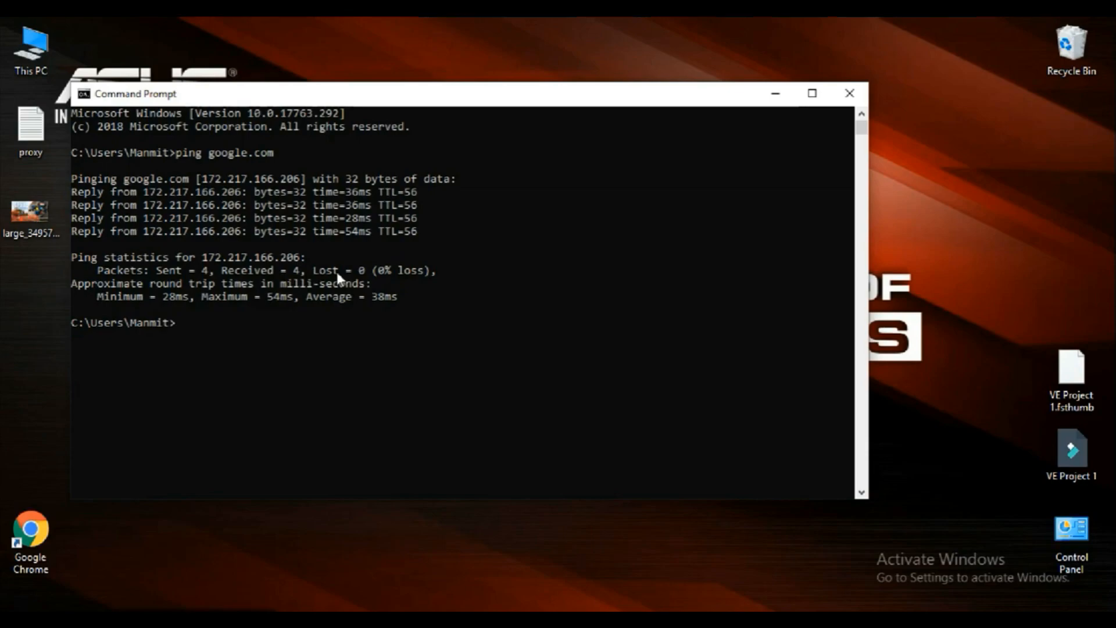
pyautogui.moveTo(441, 283)
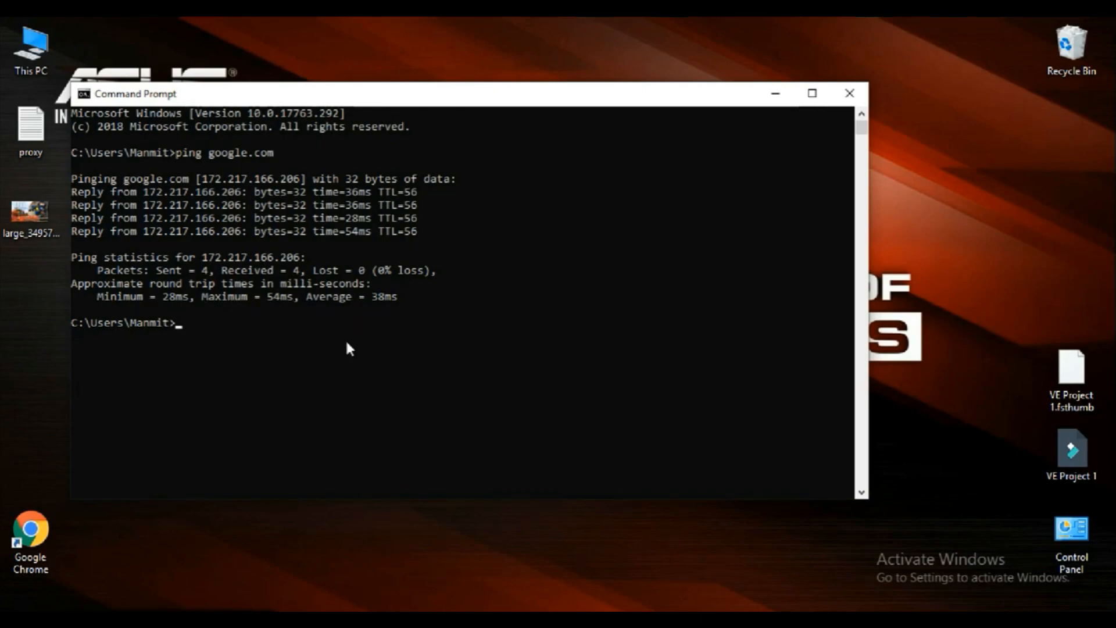
# - Run 'ipconfig /flushdns' to clear the DNS resolver cache
pyautogui.write('ipconfig /flushdns')
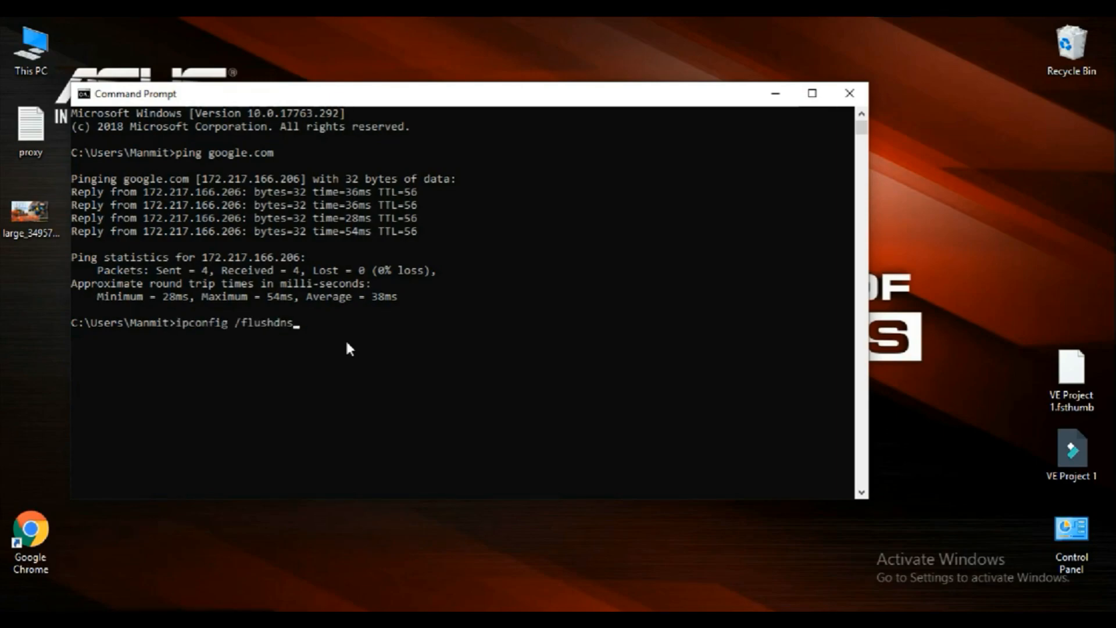
pyautogui.press('enter')
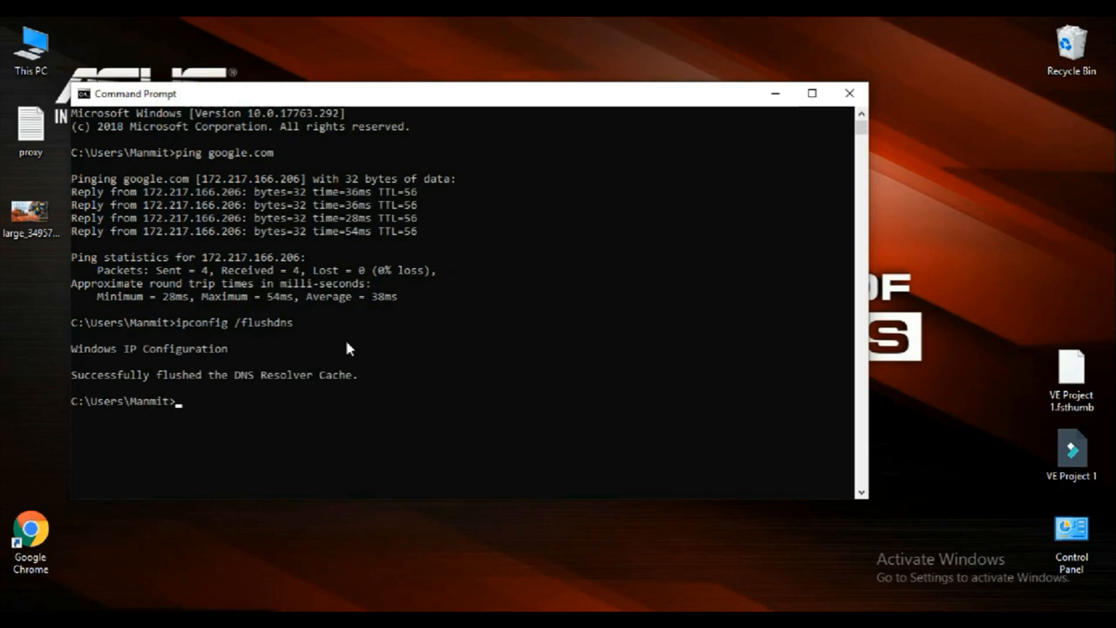
pyautogui.moveTo(255, 390)
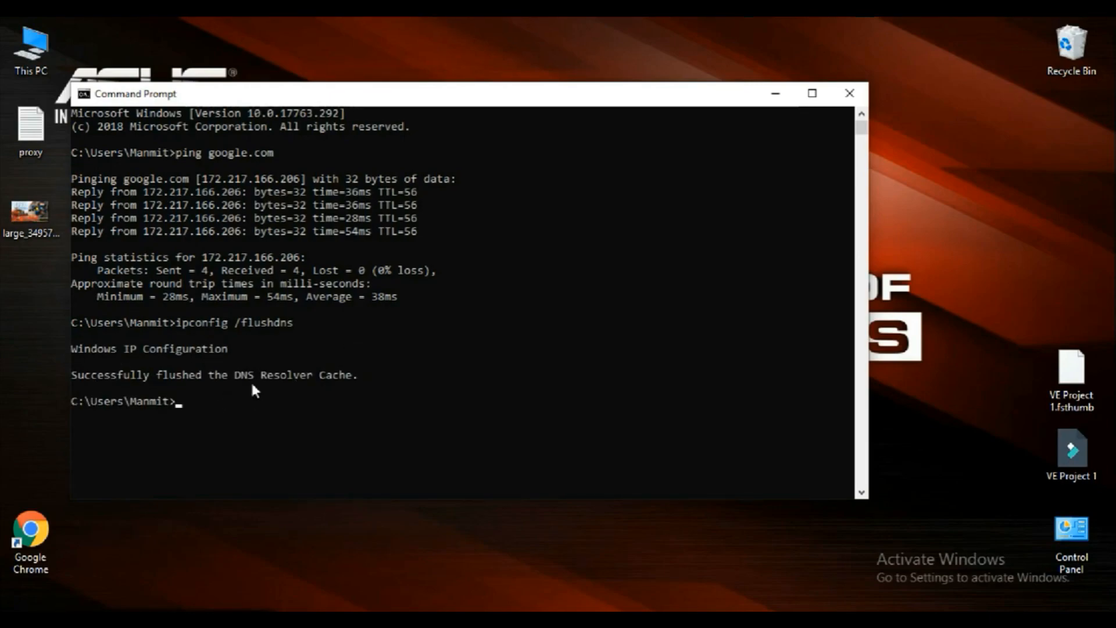
pyautogui.moveTo(320, 408)
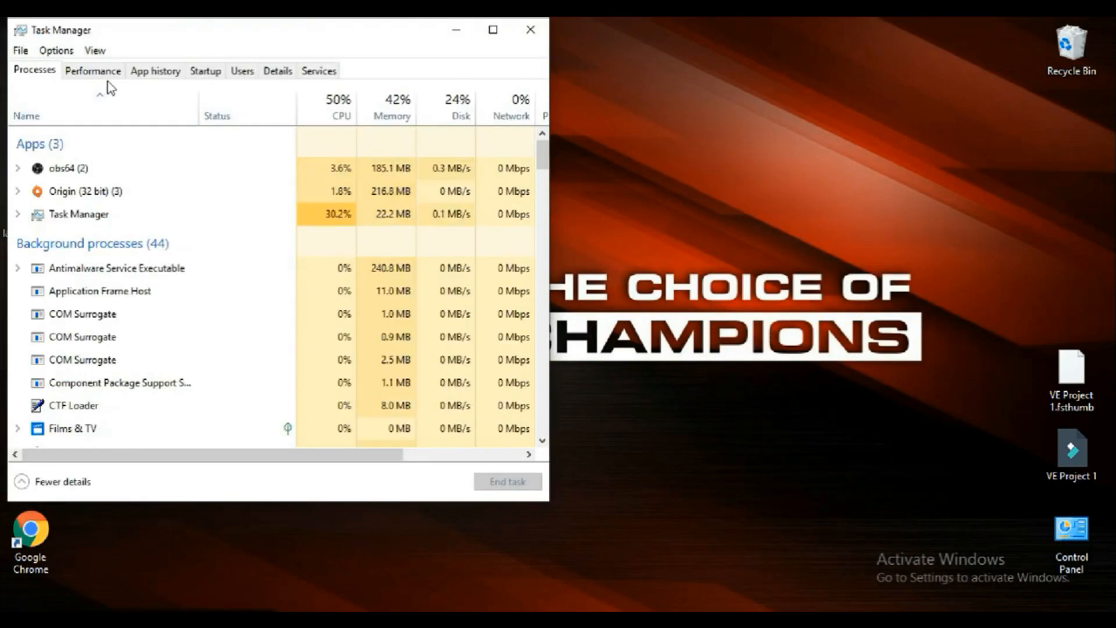
# - Check the Performance tab in Task Manager, then launch Resource Monitor
pyautogui.click(92, 70)
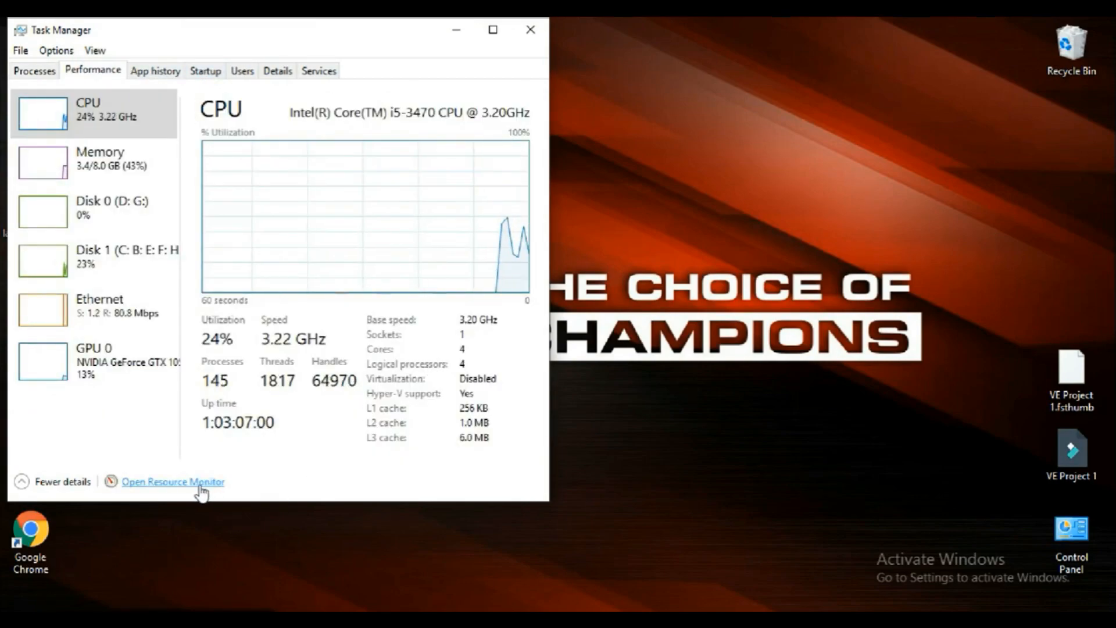
pyautogui.click(172, 482)
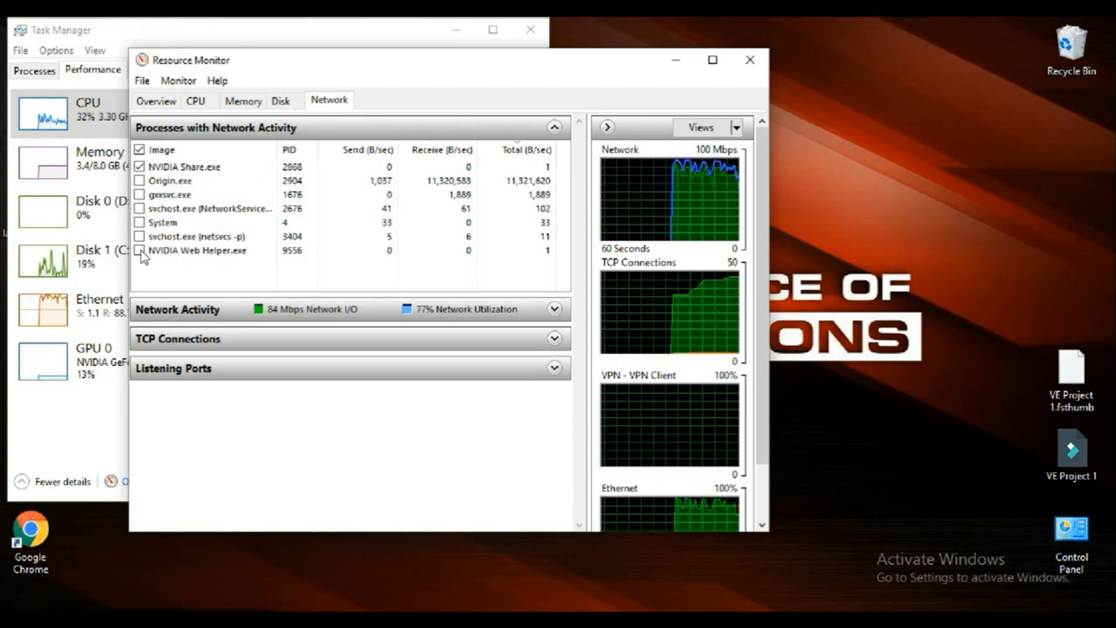
# - Mark NVIDIA Web Helper.exe among network processes and bring up a process's actions menu
pyautogui.click(140, 251)
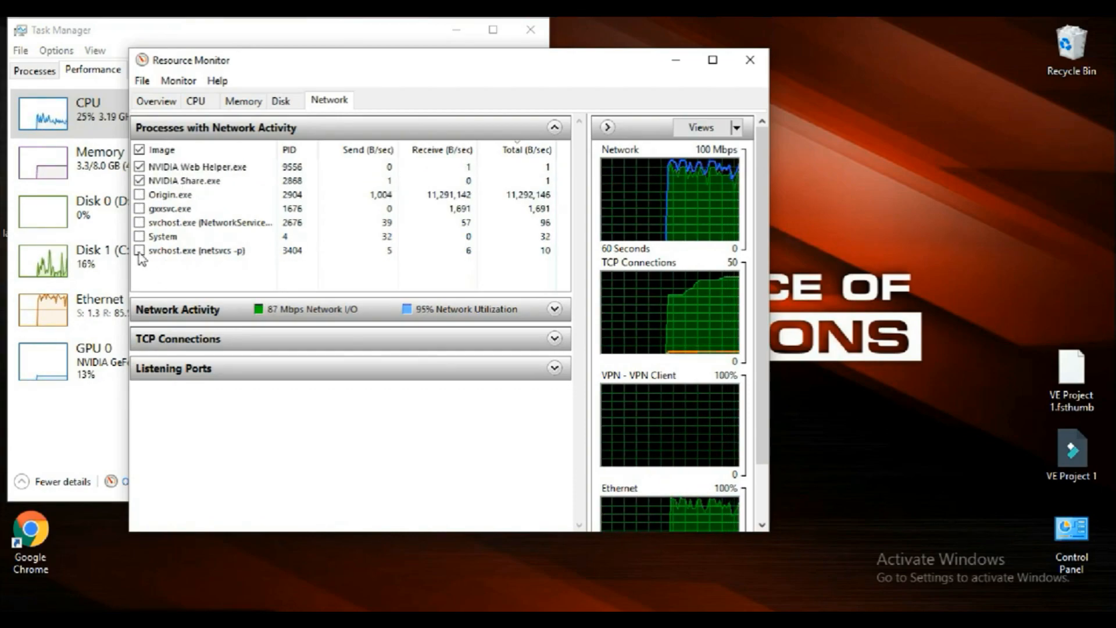
pyautogui.rightClick(196, 167)
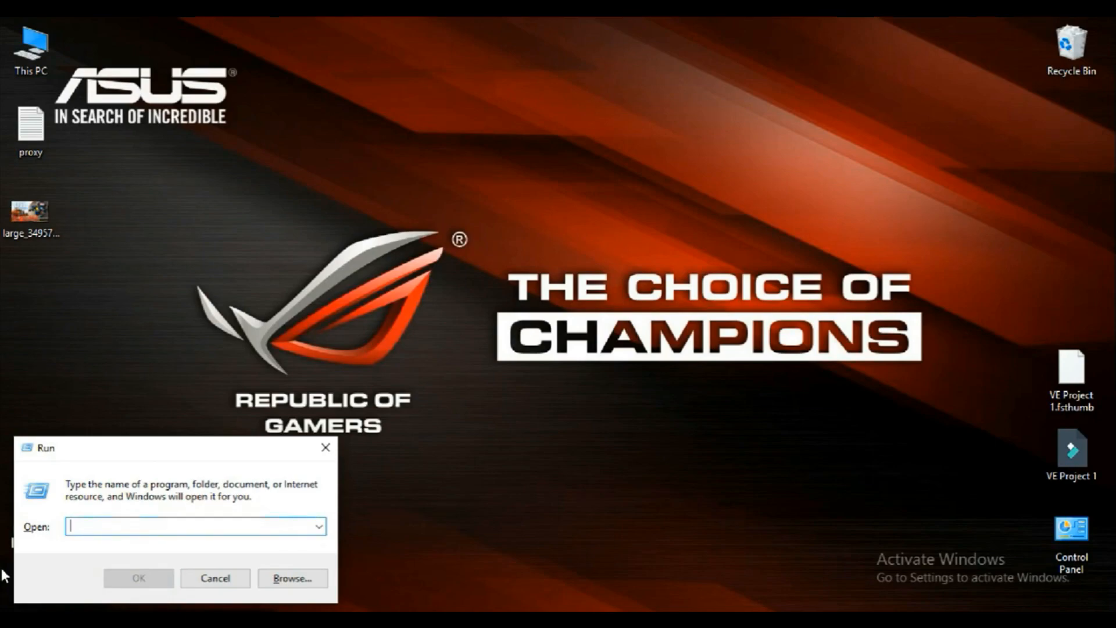
# - Run %temp% from the Run dialog to open the Temp folder
pyautogui.write('%temp%')
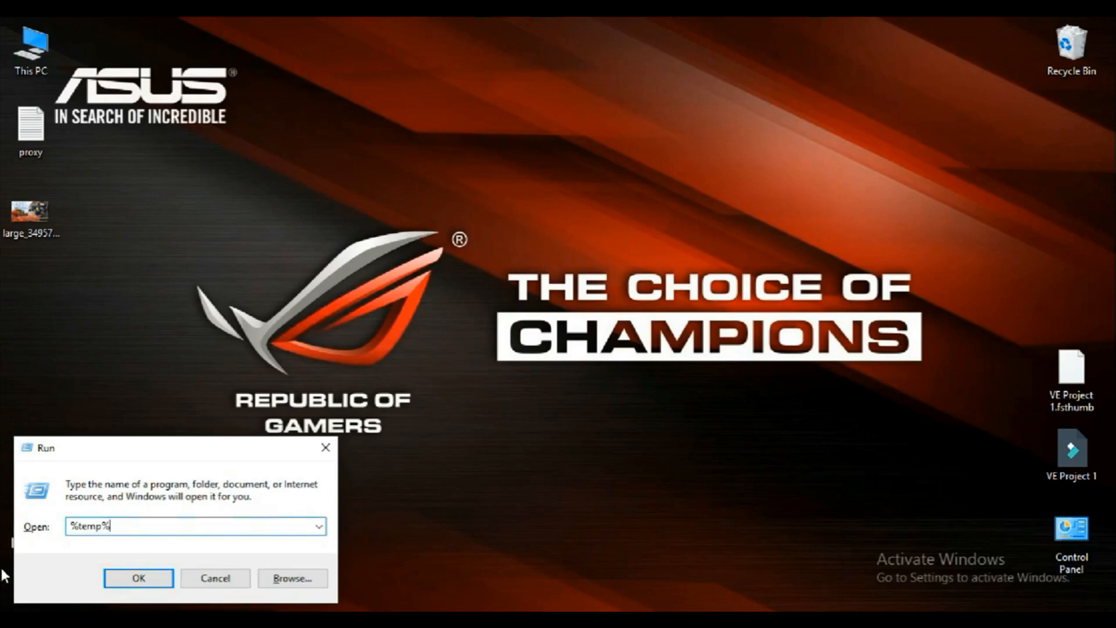
pyautogui.click(138, 578)
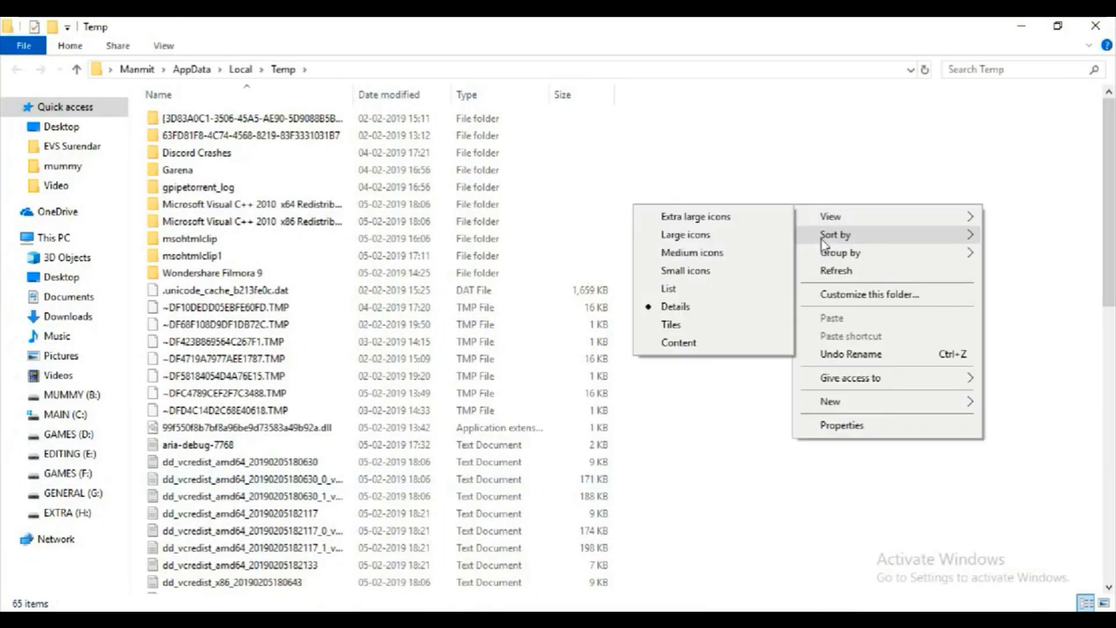
# - Select everything in Temp and delete it, approving the protected files prompt
pyautogui.click(686, 114)
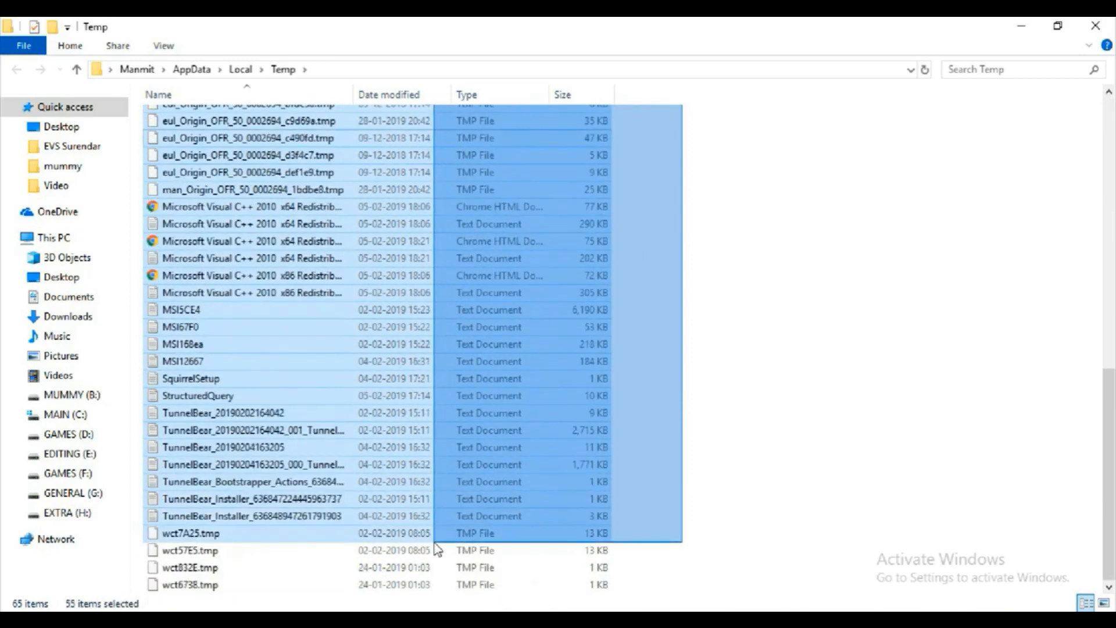
pyautogui.click(797, 378)
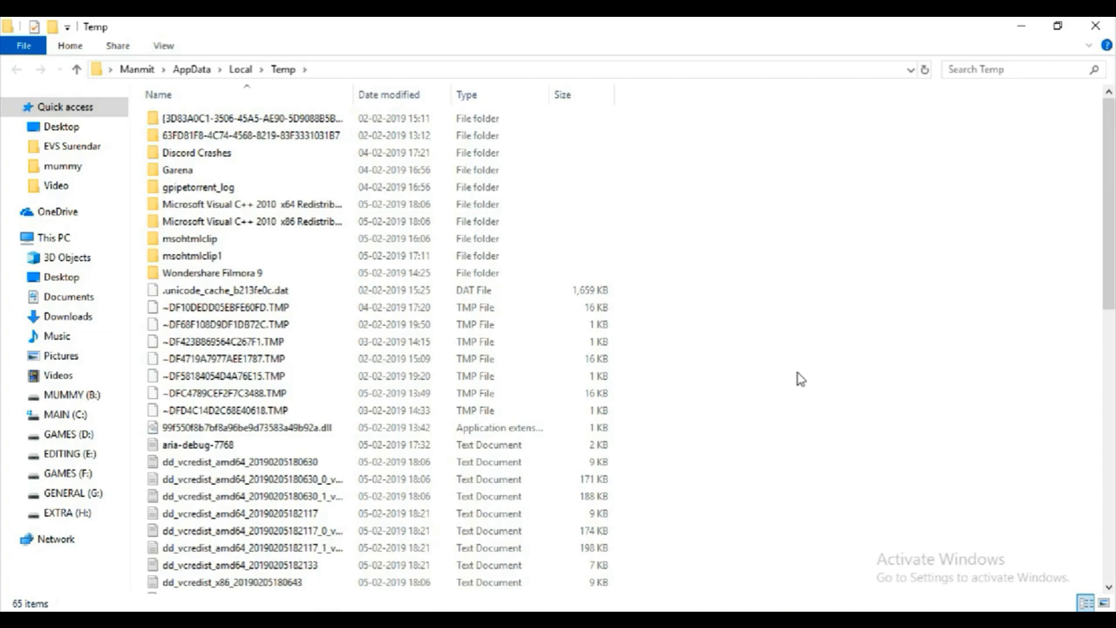
pyautogui.moveTo(140, 131)
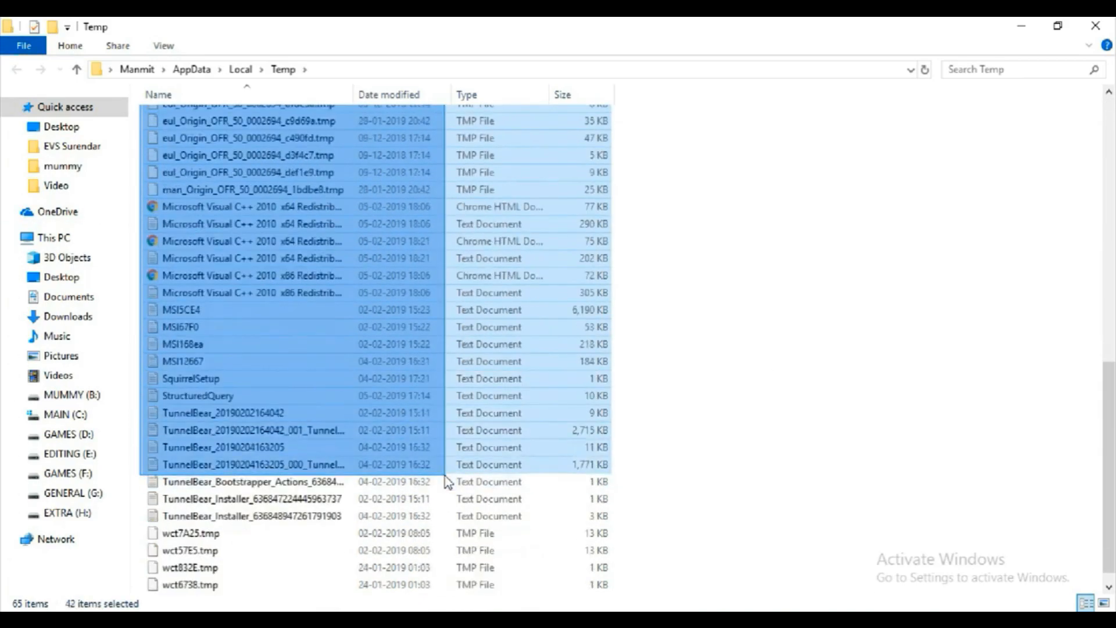
pyautogui.click(893, 420)
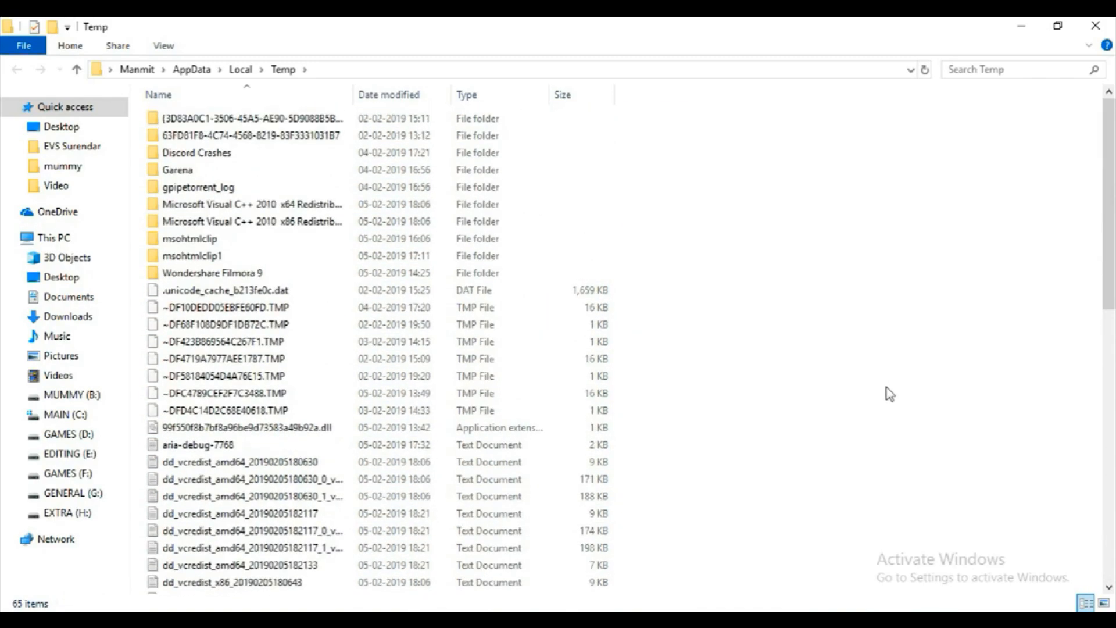
pyautogui.press('ctrl+a')
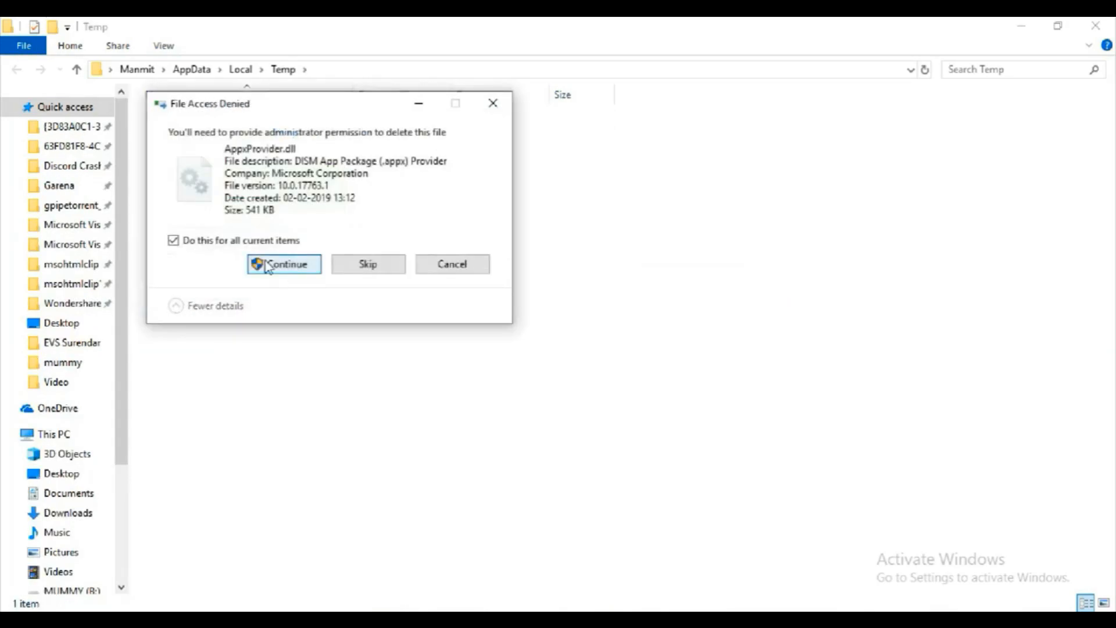
pyautogui.click(283, 264)
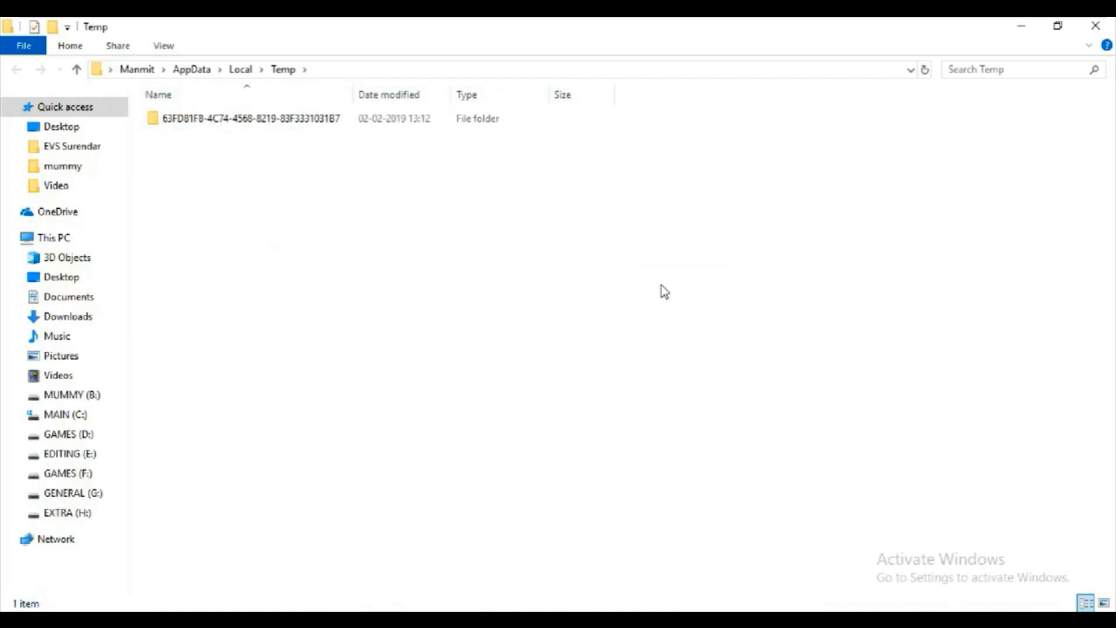
pyautogui.rightClick(420, 213)
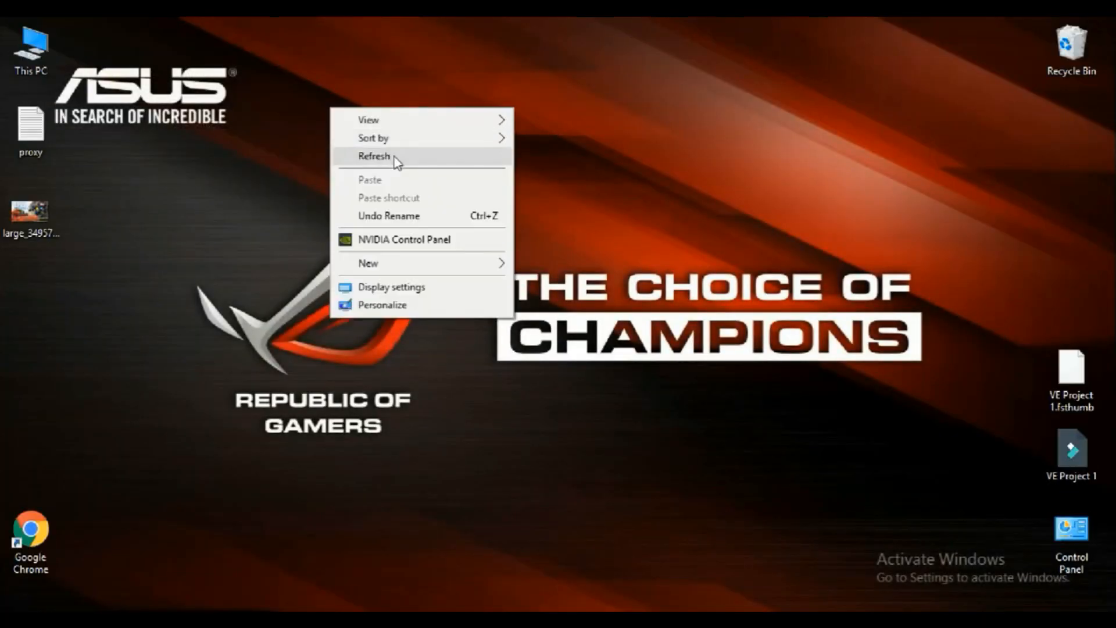
pyautogui.click(375, 156)
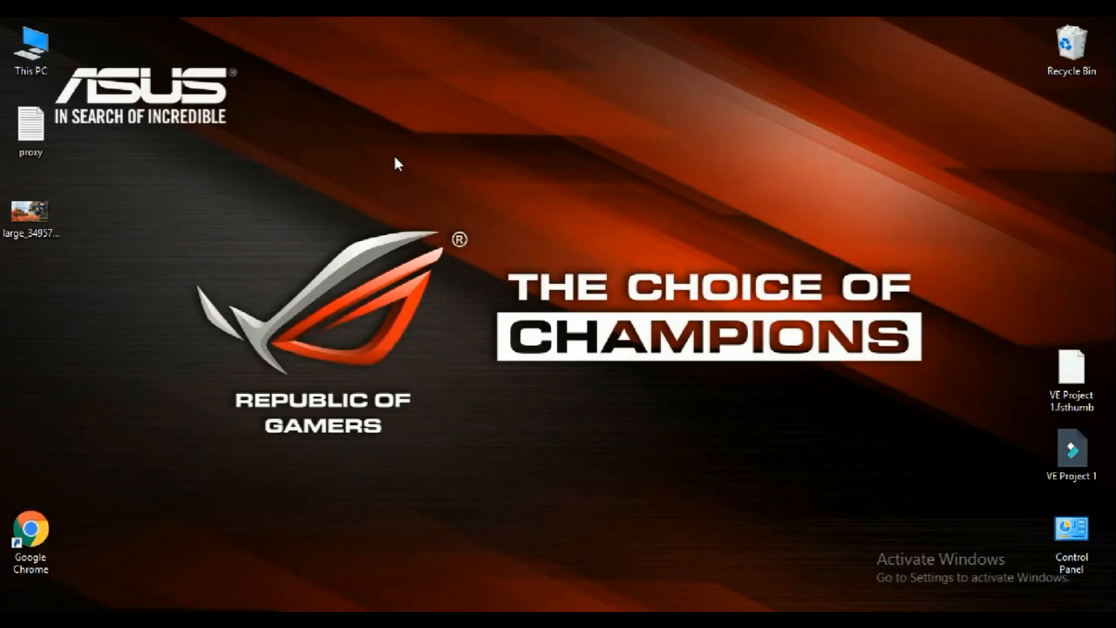